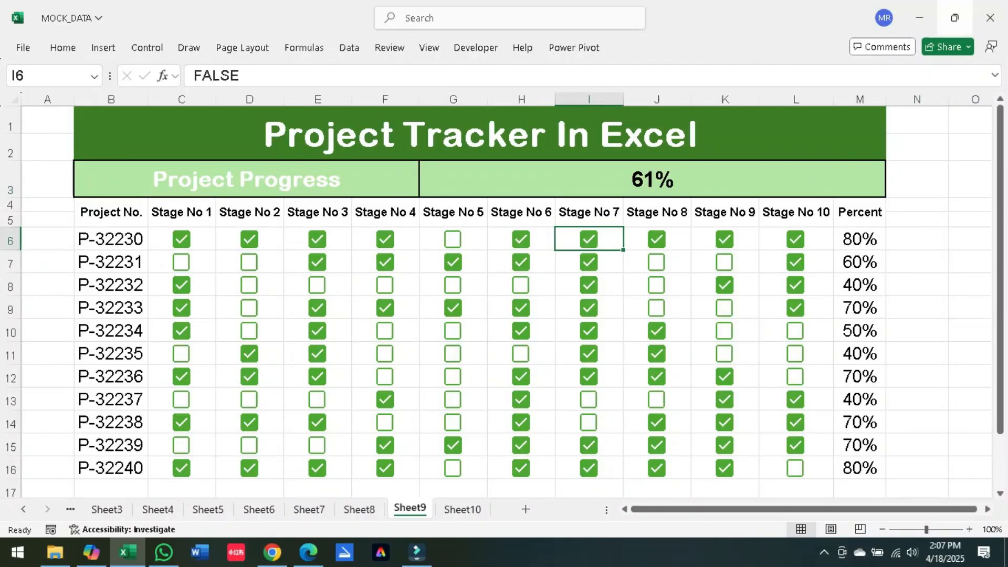
Step: Tick two more stage boxes, lifting overall project progress from 61% to 64%
click(655, 285)
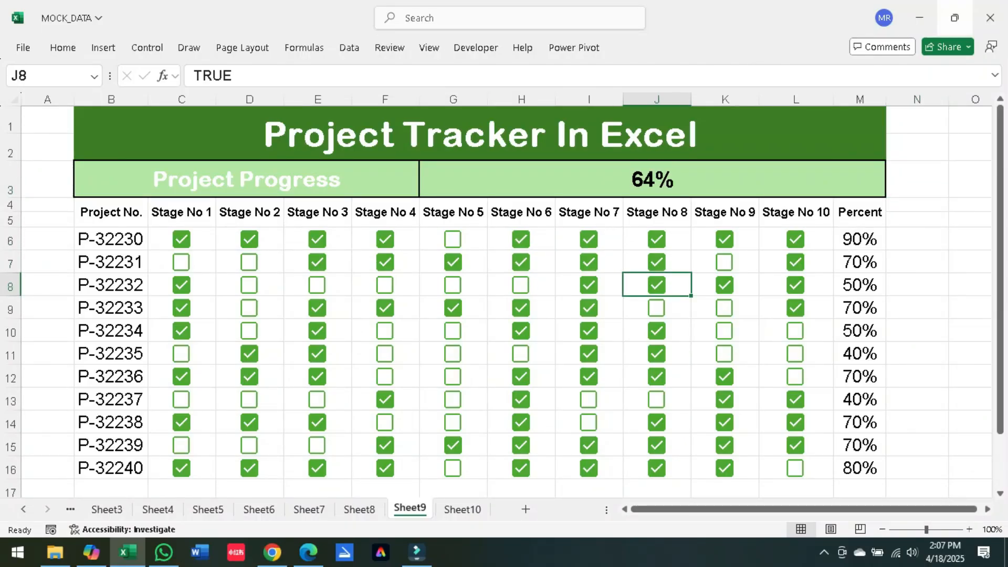
click(452, 331)
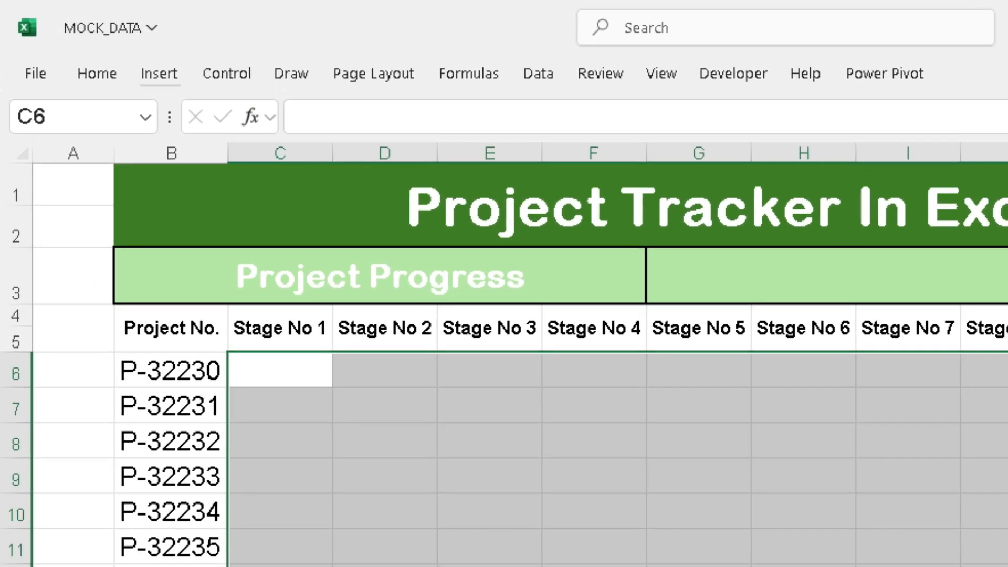
Step: Fill the stage grid C6:L16 with empty checkboxes for all eleven projects
click(160, 73)
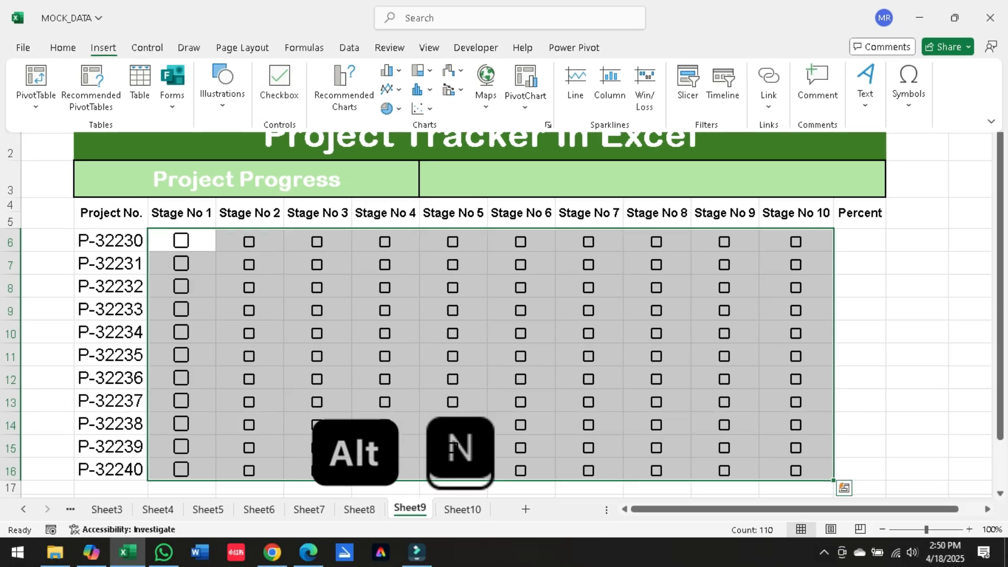
click(63, 47)
text(=COUNTI)
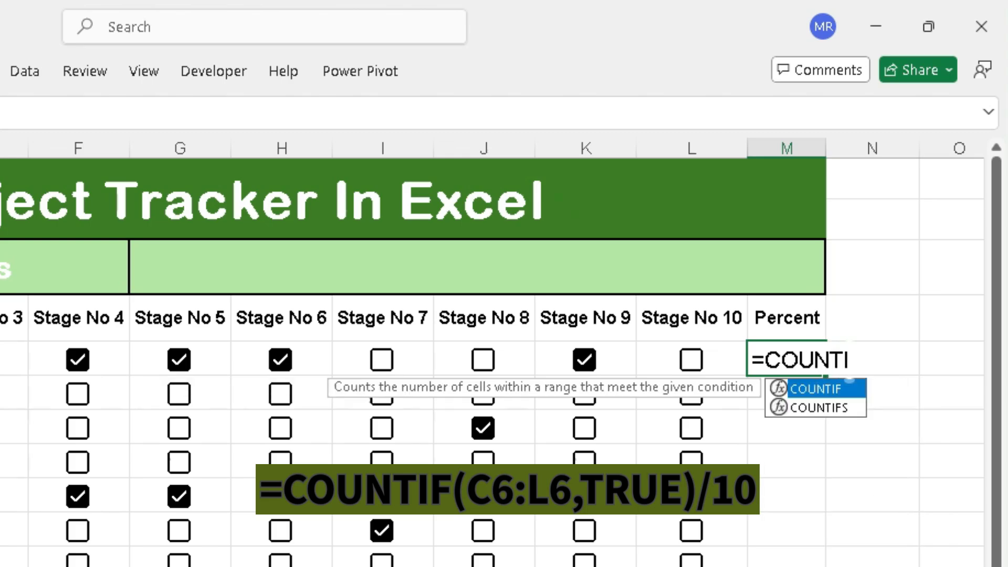
Step: Enter =COUNTIF(C6:L6,TRUE)/10 in M6 and fill it down to P-32240's row
text(F(C6:L6)
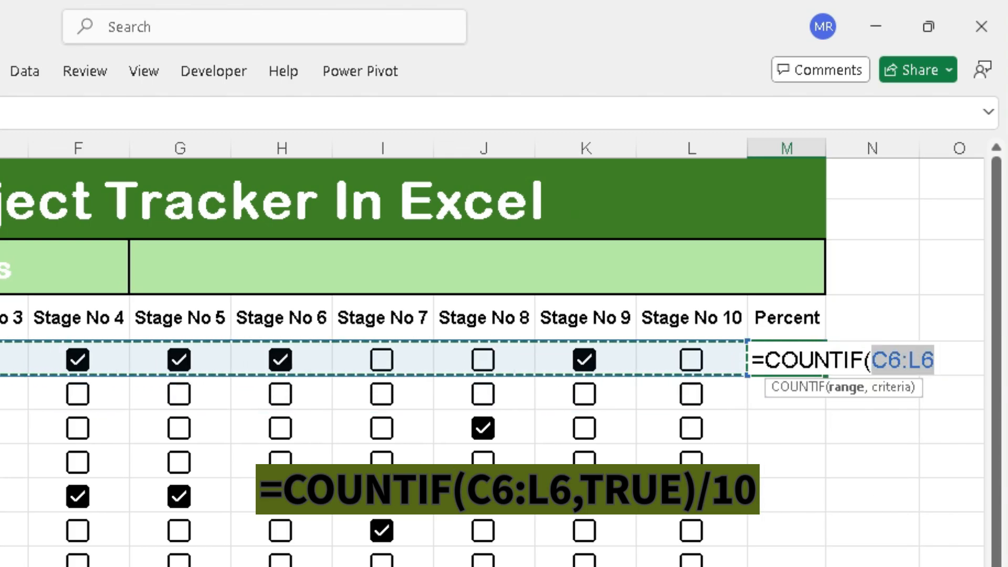
text(TRUE)/)
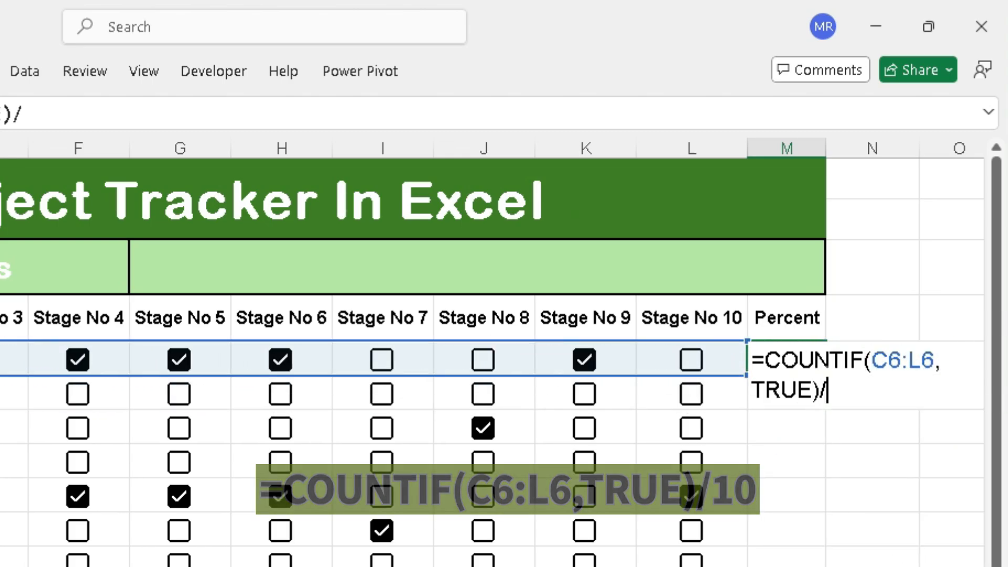
key(Enter)
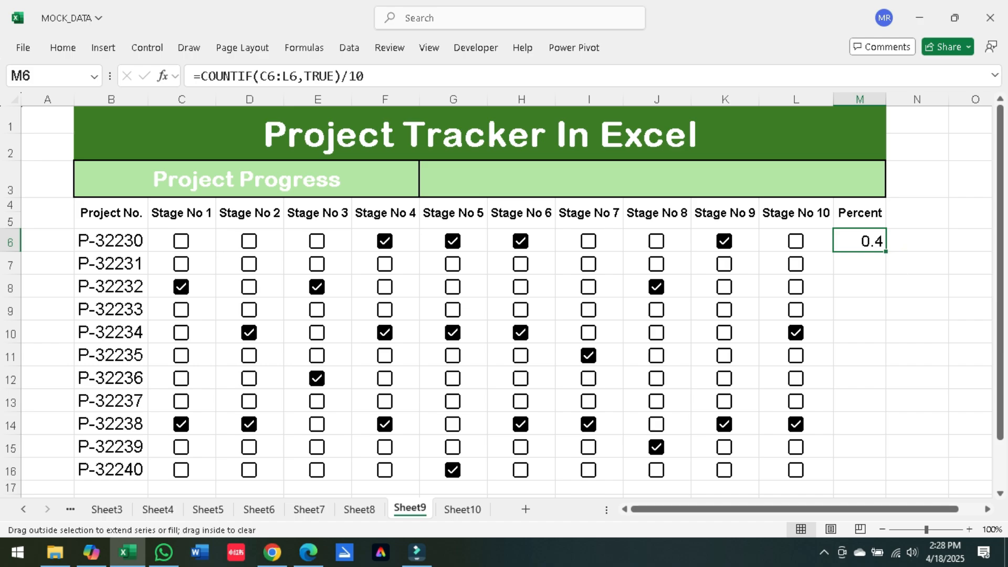
drag(859, 240, 858, 469)
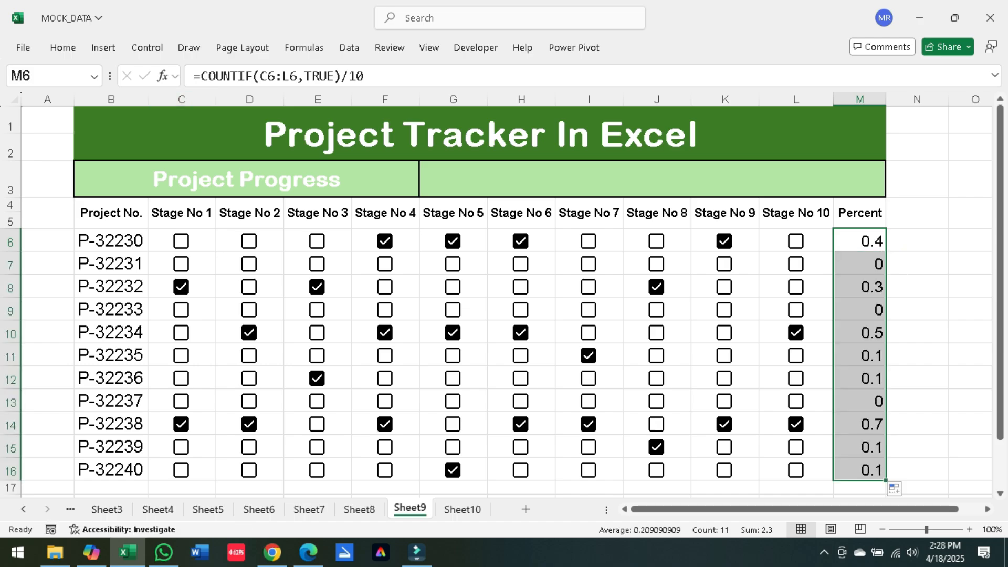
click(63, 47)
text(=)
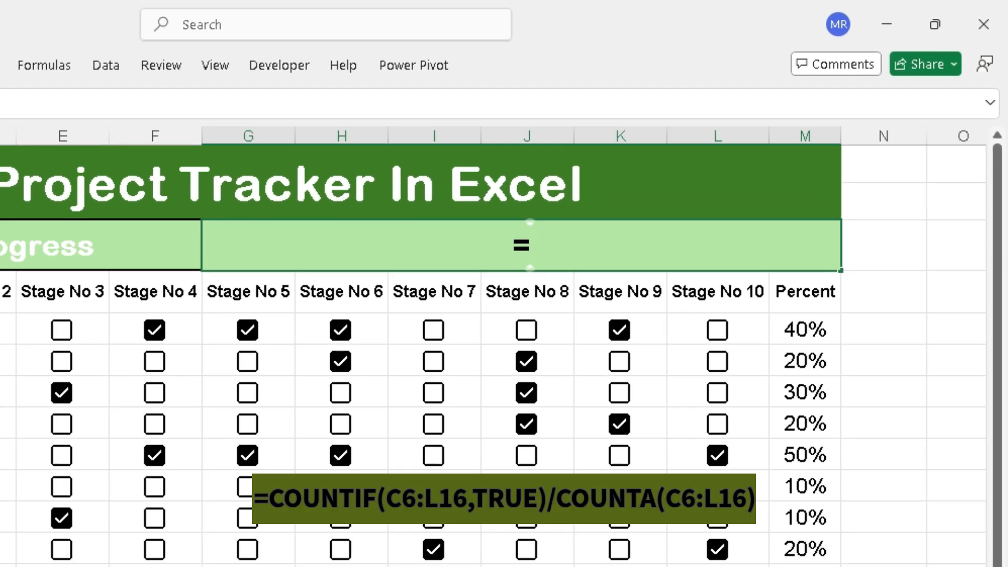
Step: Enter =COUNTIF(C6:L16,TRUE)/COUNTA(C6:L16) in the Project Progress header, giving 29%
text(COUNTIF()
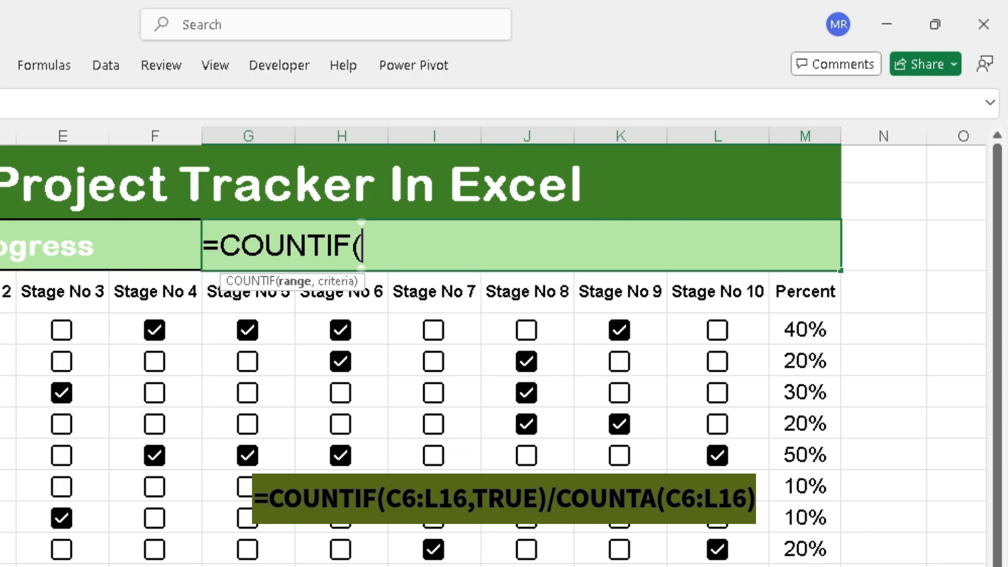
text(C6:L16,TRUE)
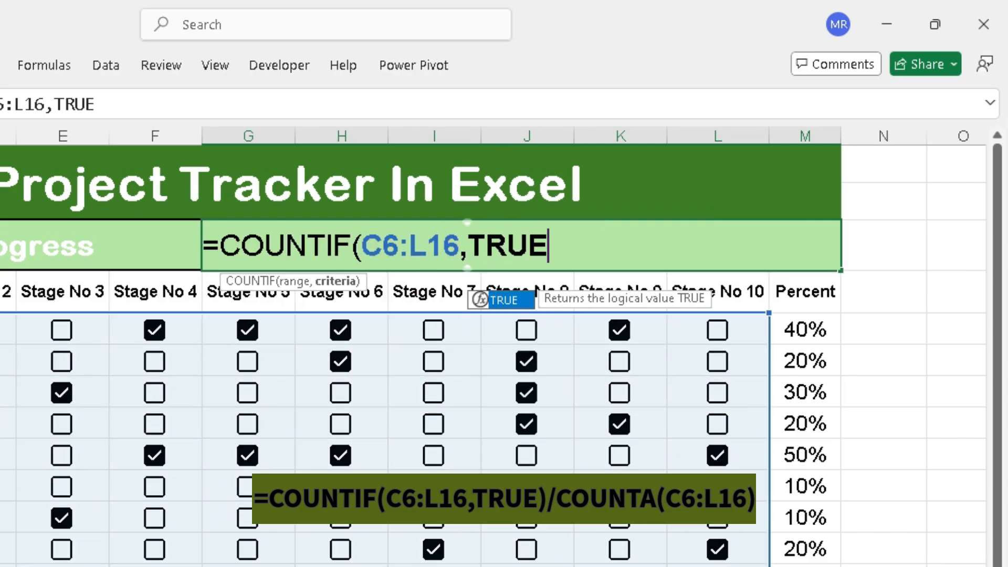
text()/COU)
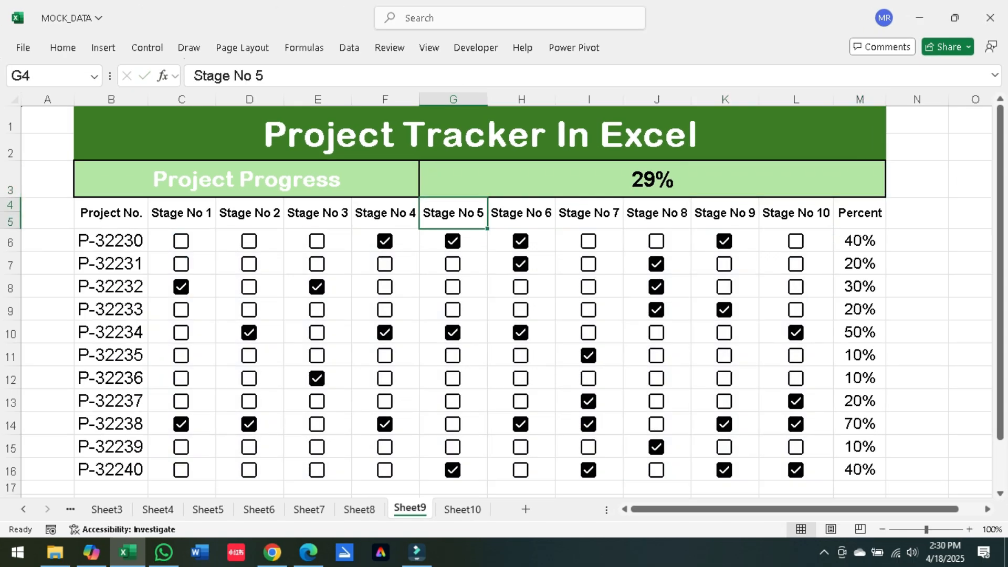
Step: Tick more stages for P-32233, P-32235 and P-32236, raising overall progress to 36%
click(915, 286)
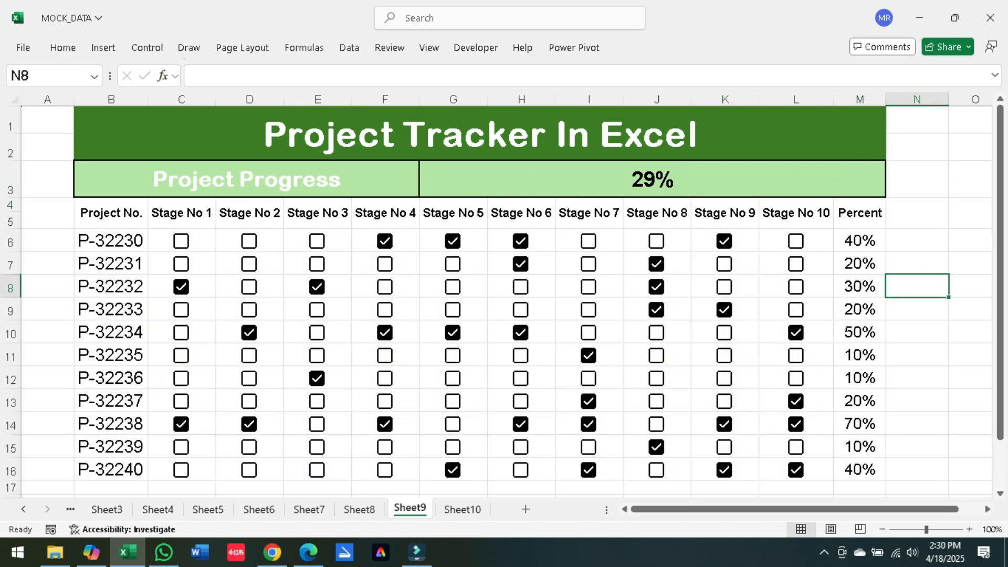
click(521, 309)
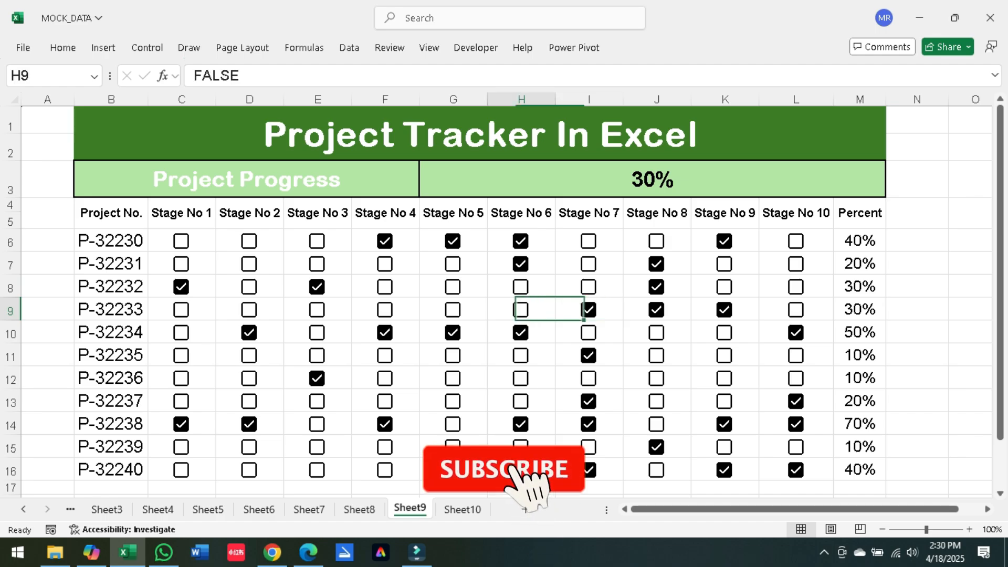
click(384, 309)
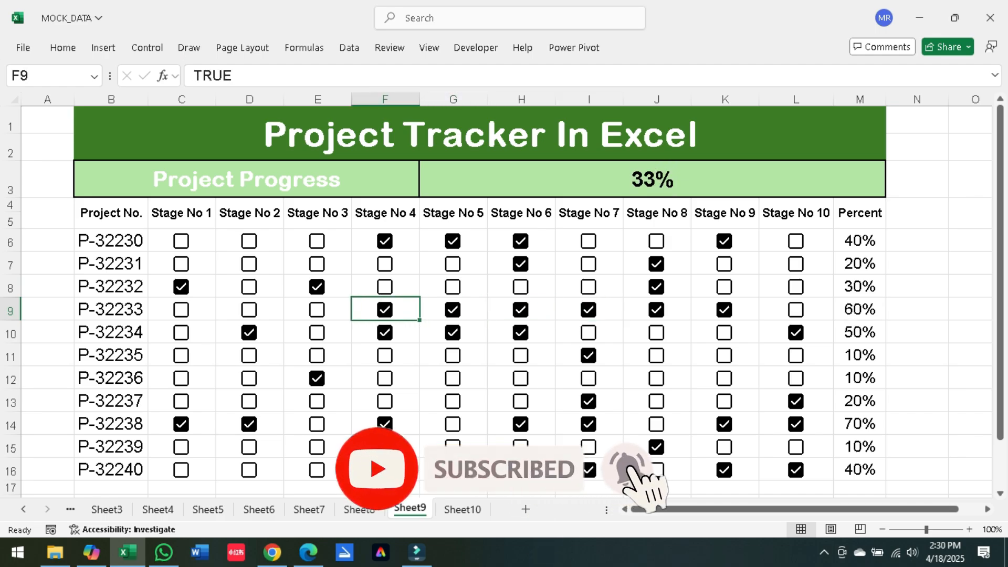
click(656, 378)
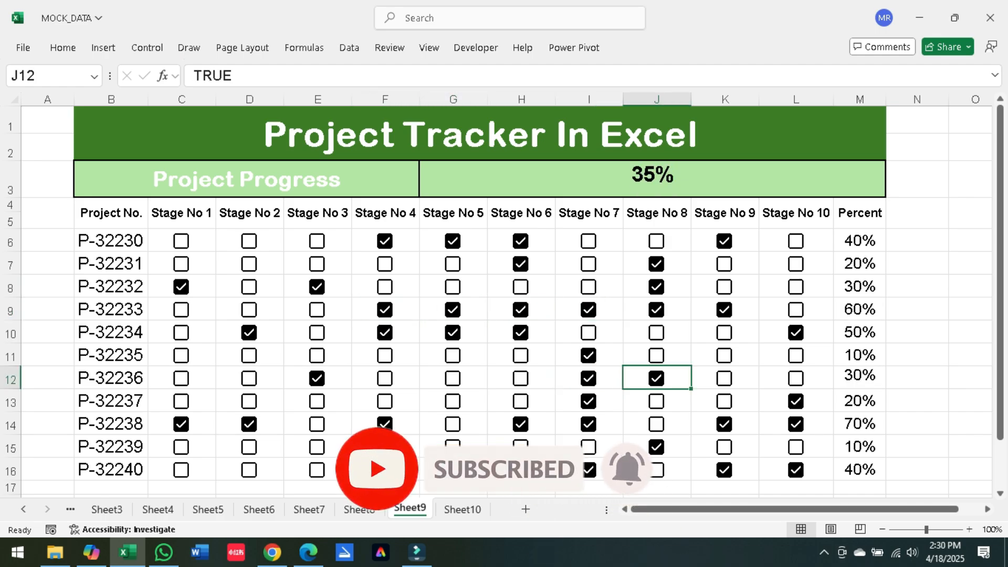
click(656, 354)
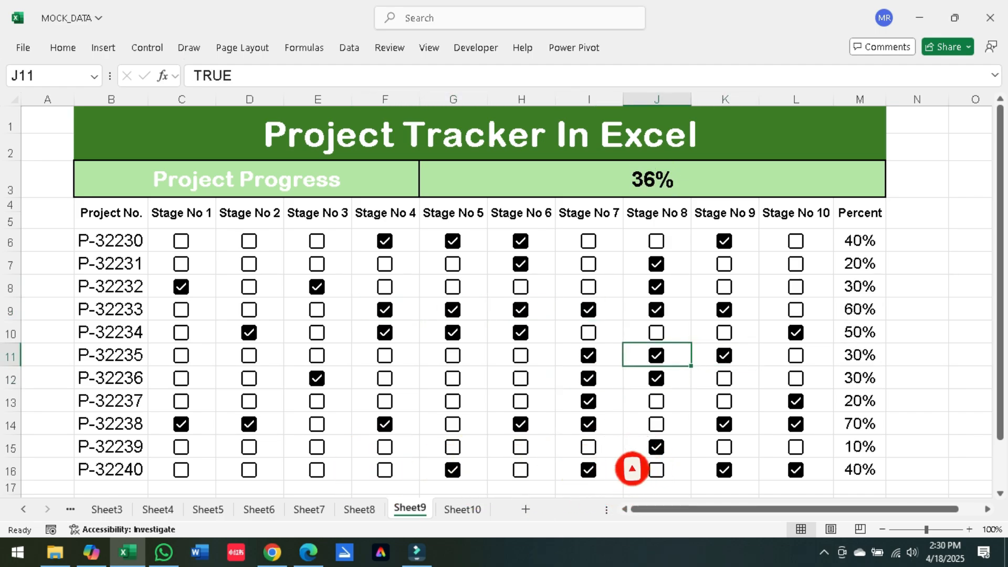